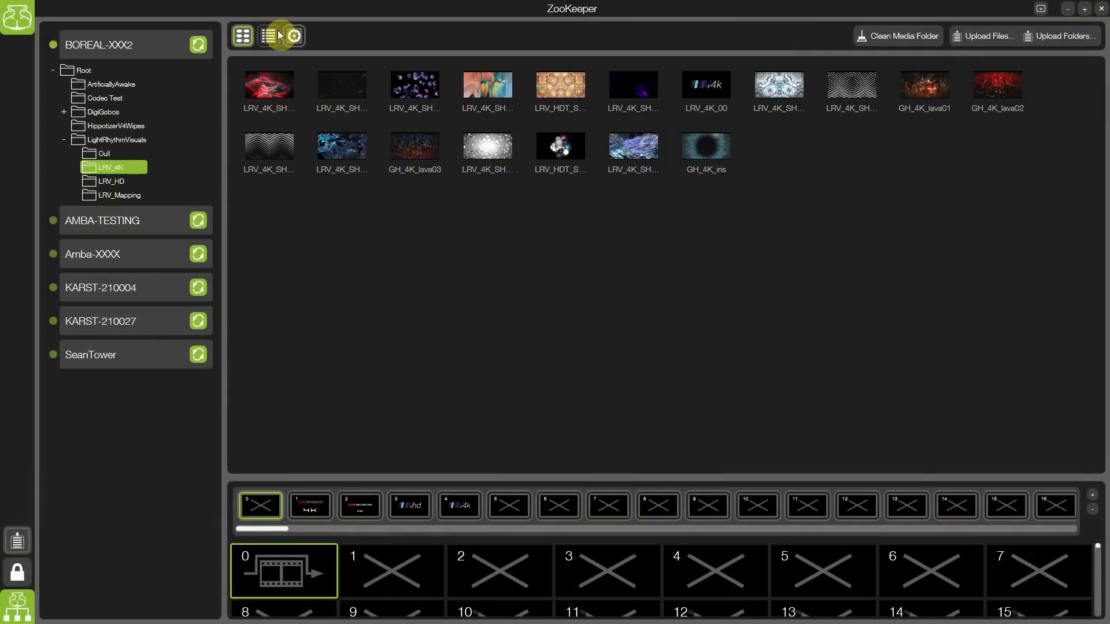
Step: Show the LRV_4K folder's clips as a detailed list with resolution, duration, FPS and codec columns
left_click(267, 35)
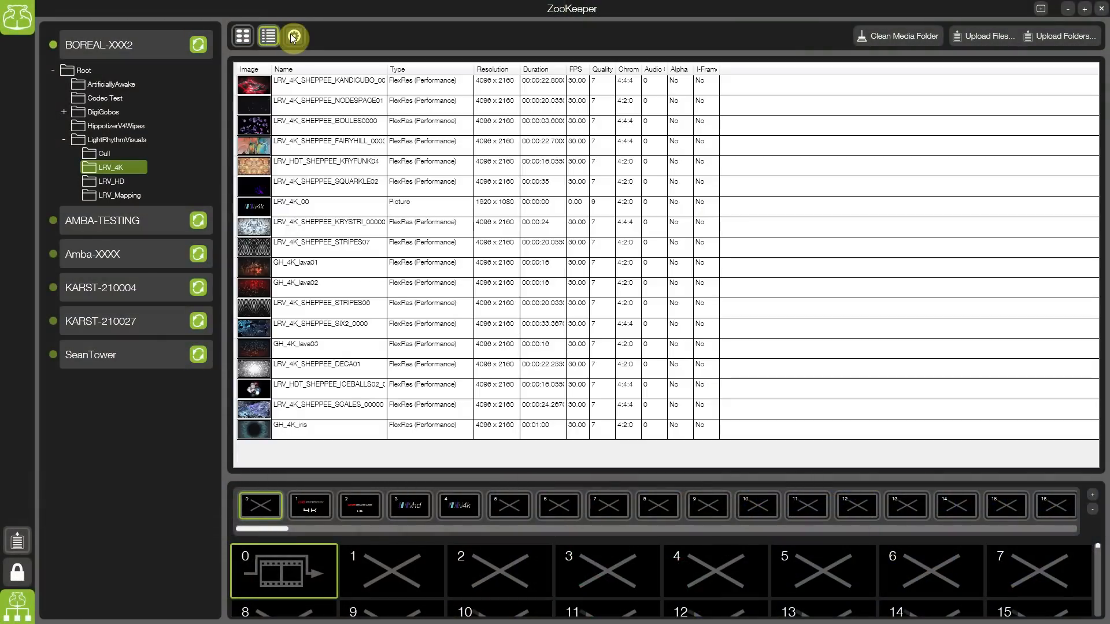